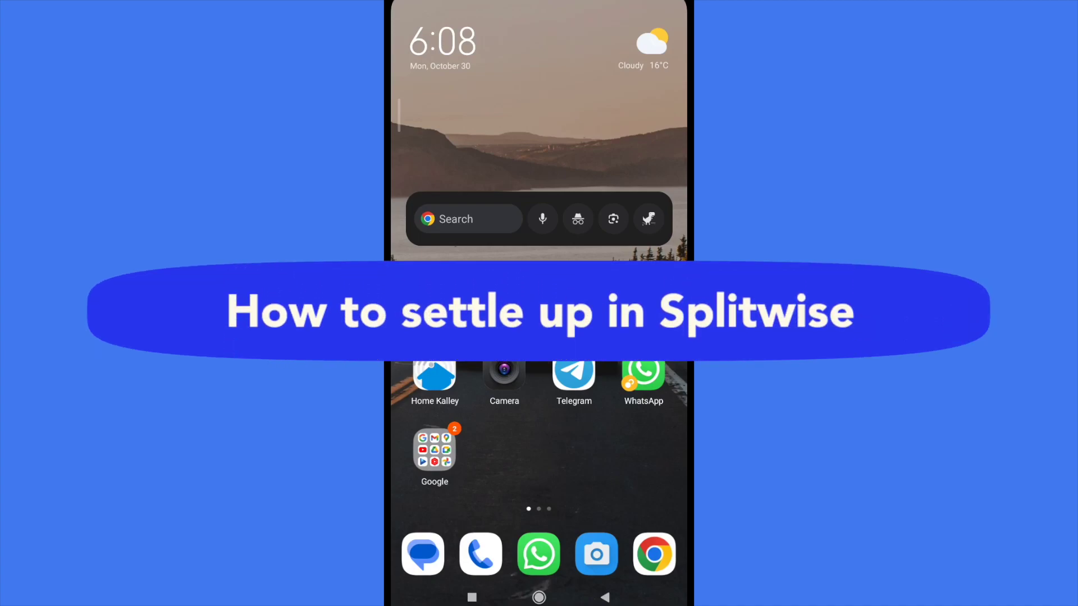
Swipe the home screen to the app page containing the Splitwise icon.
{"action": "scroll", "scroll_direction": "left", "scroll_amount": 3}
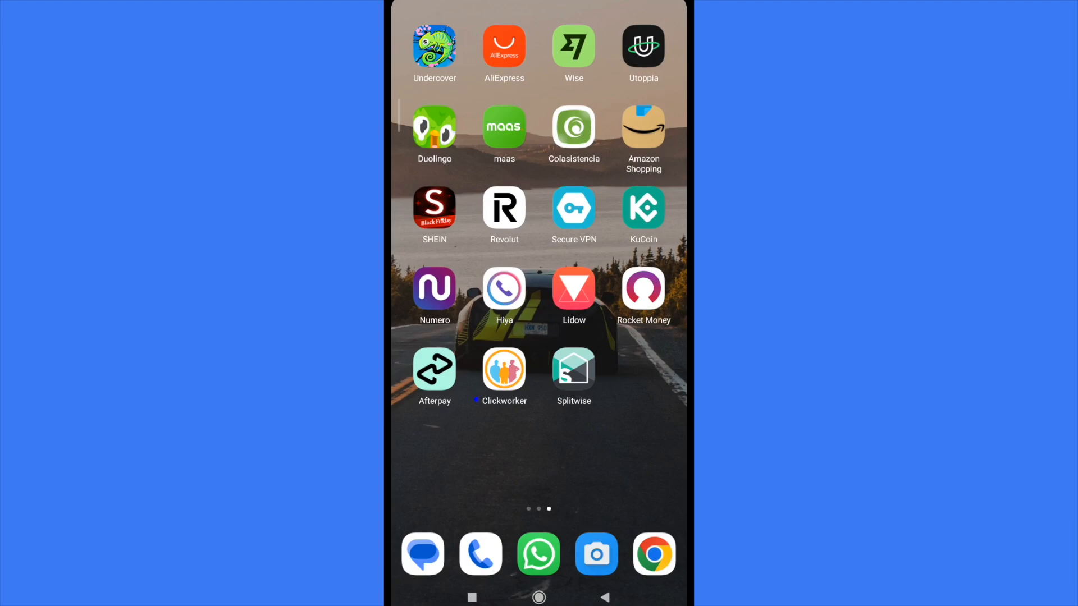
Launch Splitwise and show the Friends tab, briefly visiting Add more friends and backing out.
{"action": "left_click", "coordinate": [574, 368]}
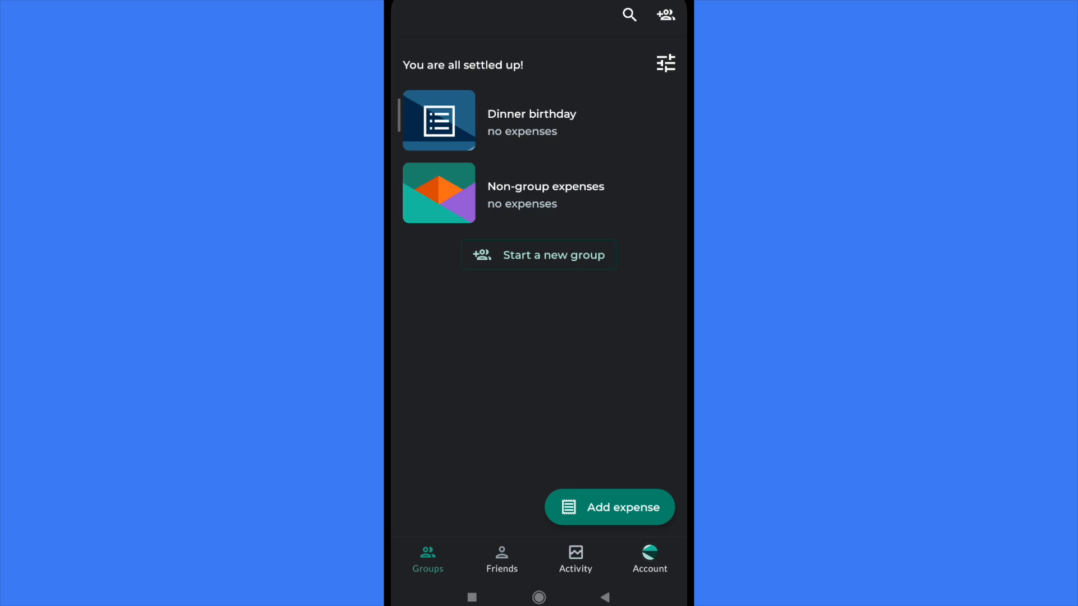
{"action": "left_click", "coordinate": [501, 559]}
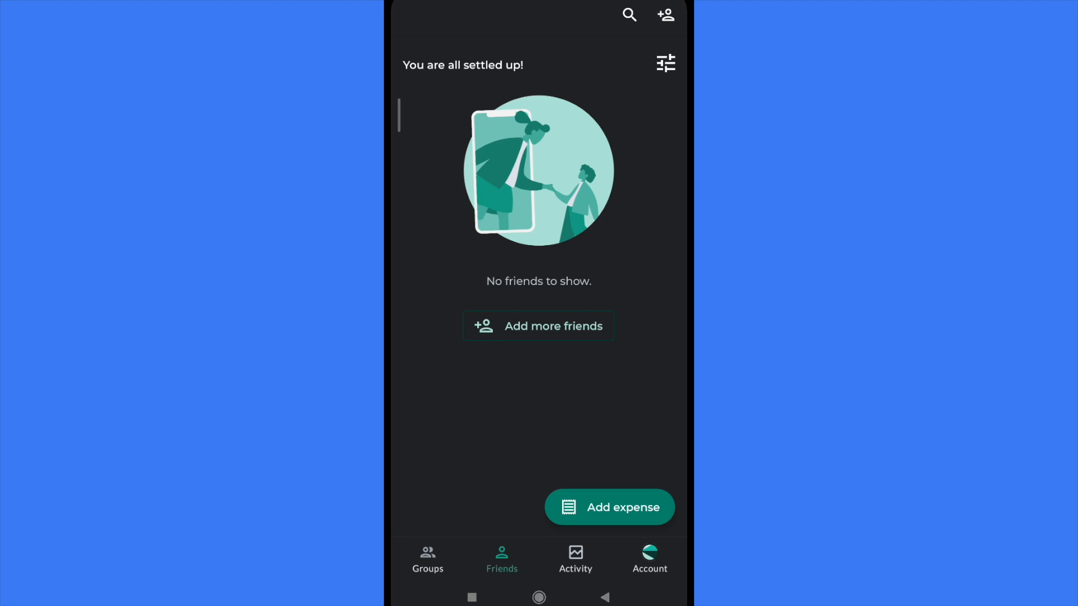
{"action": "left_click", "coordinate": [540, 326]}
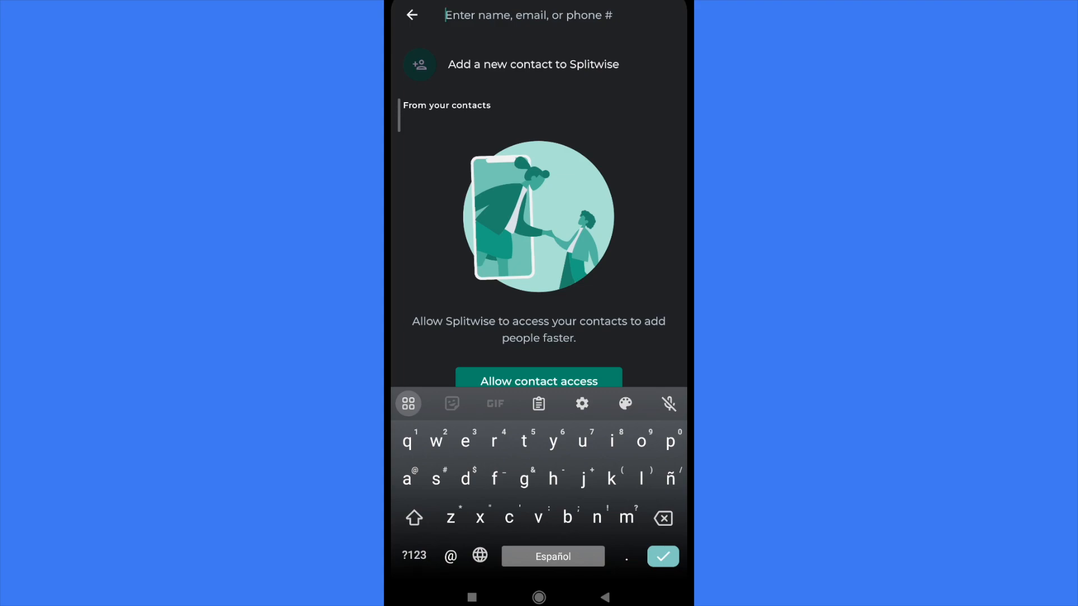
{"action": "left_click", "coordinate": [413, 15]}
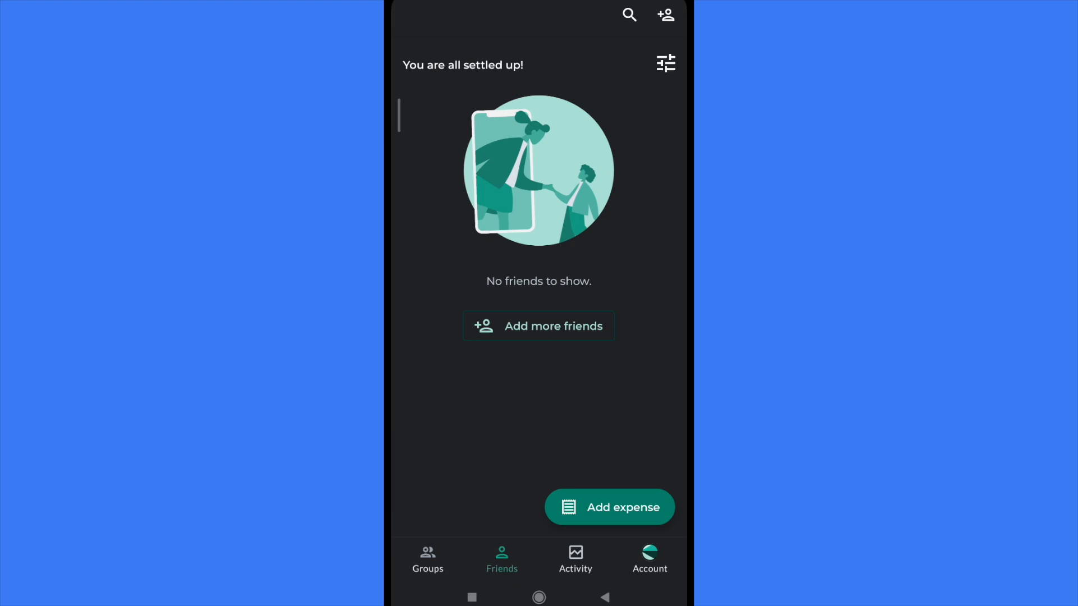
Go to the Groups tab and enter the Dinner birthday group.
{"action": "left_click", "coordinate": [426, 560]}
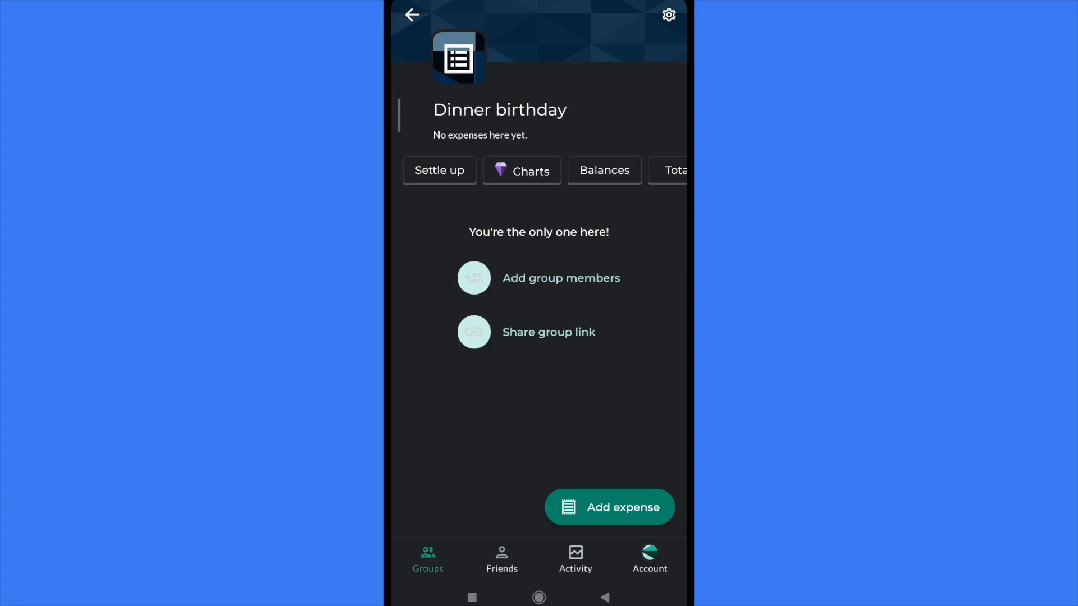
Add a $100 'Birthday dinner' expense, paid by you and split equally, and save it.
{"action": "left_click", "coordinate": [609, 508]}
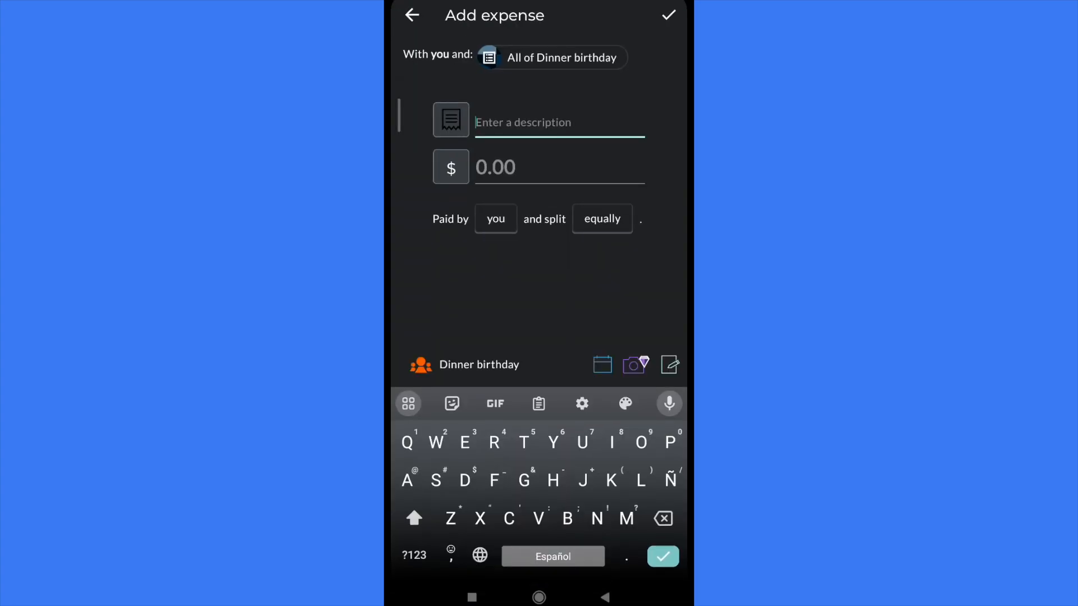
{"action": "type", "text": "B"}
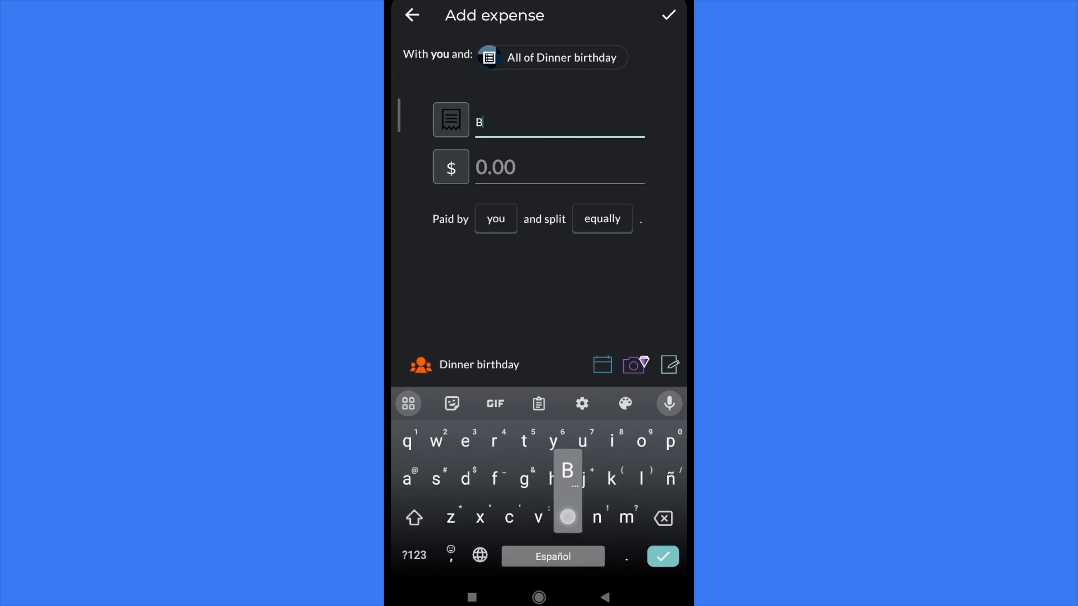
{"action": "type", "text": "irthday finn"}
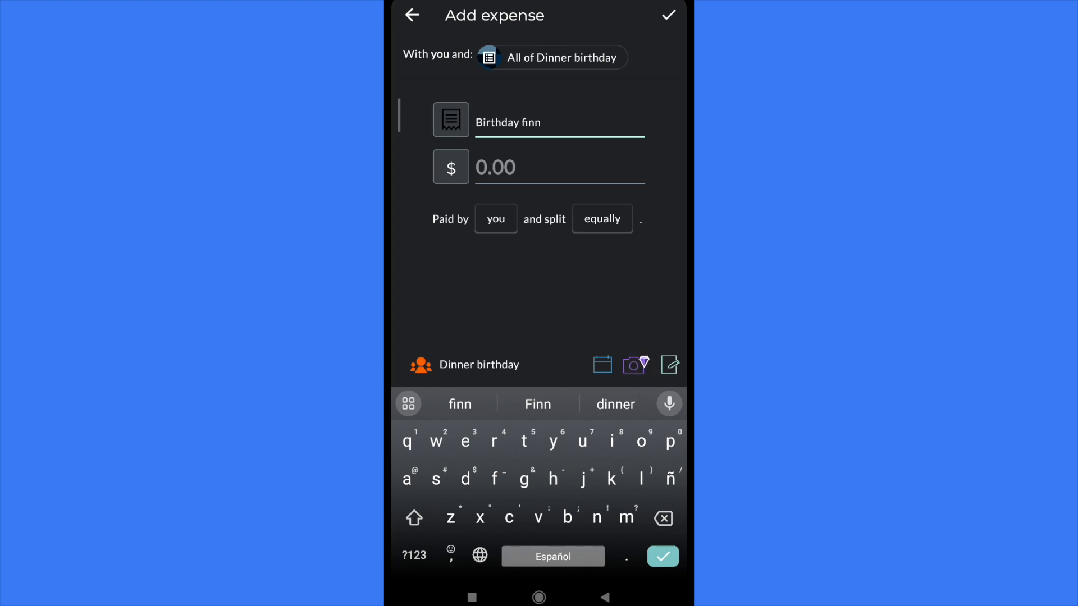
{"action": "left_click", "coordinate": [560, 166]}
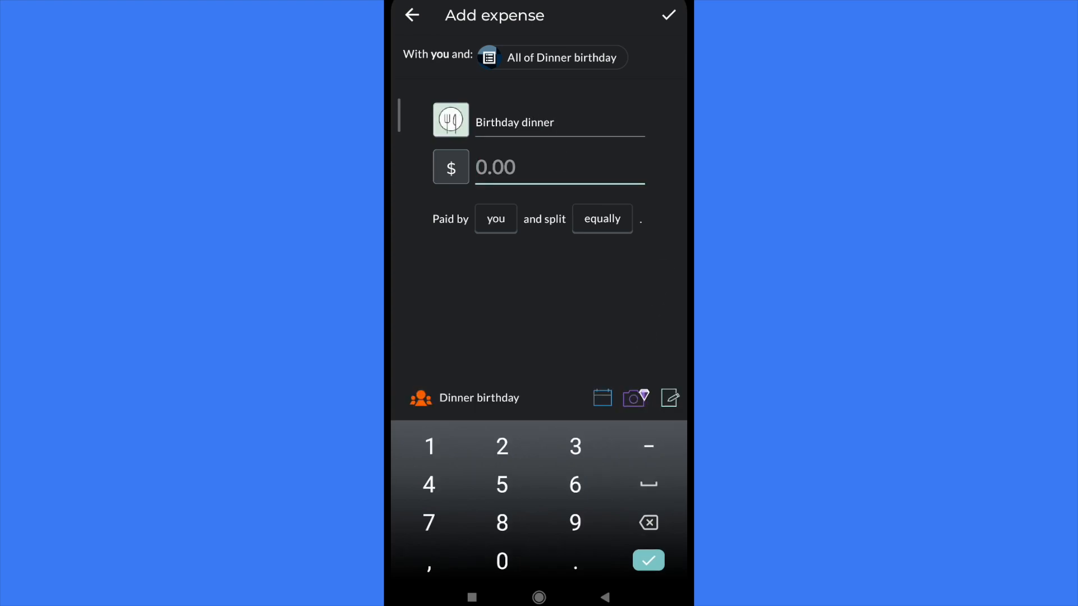
{"action": "left_click", "coordinate": [502, 561]}
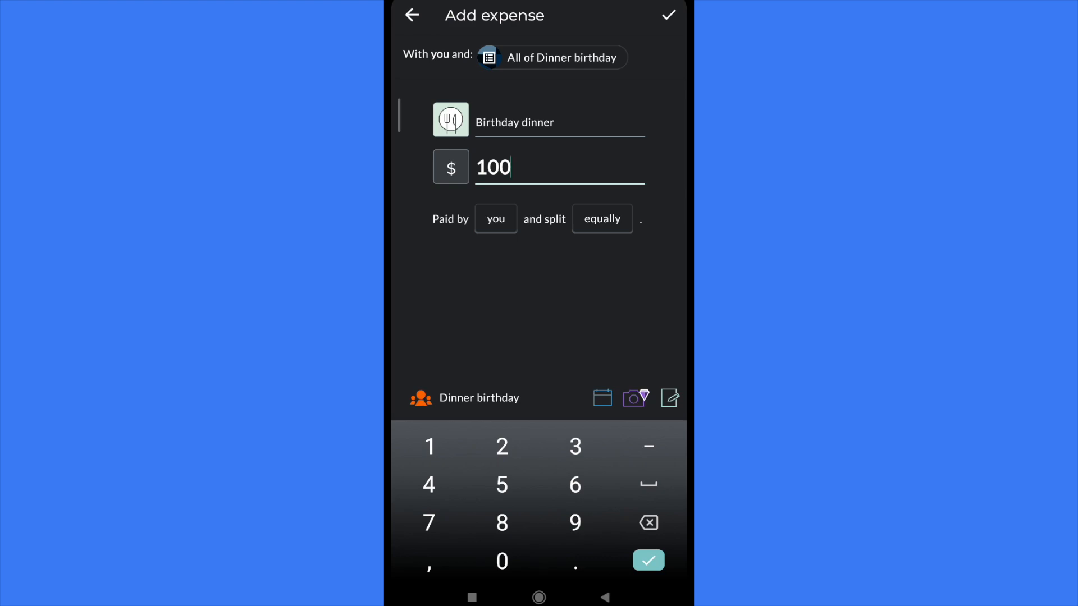
{"action": "left_click", "coordinate": [672, 16]}
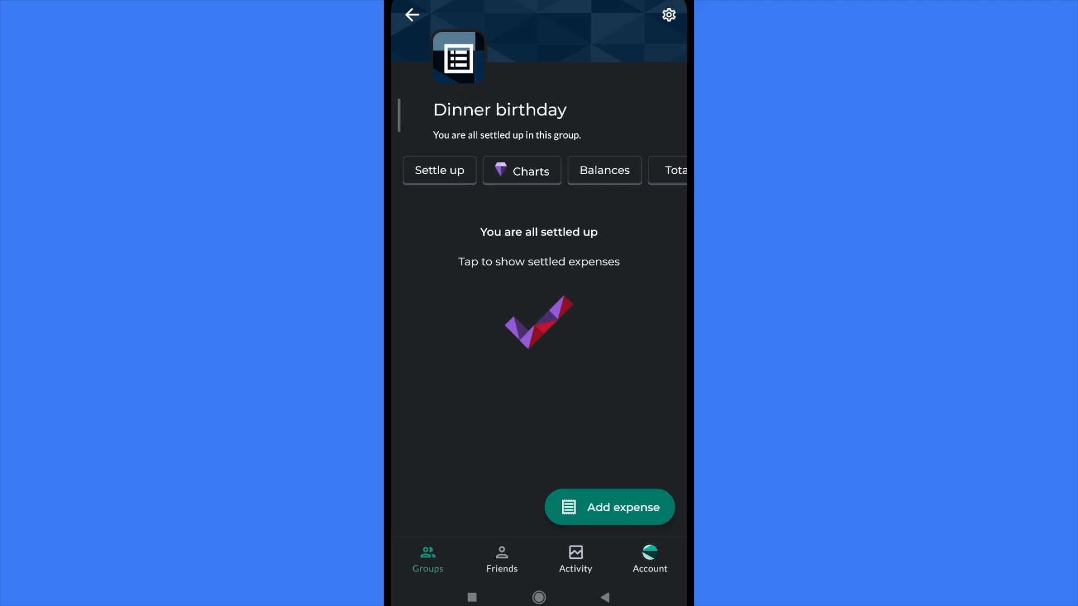
Add a $50 'Cake' expense split equally, then view the group whiteboard.
{"action": "left_click", "coordinate": [539, 262]}
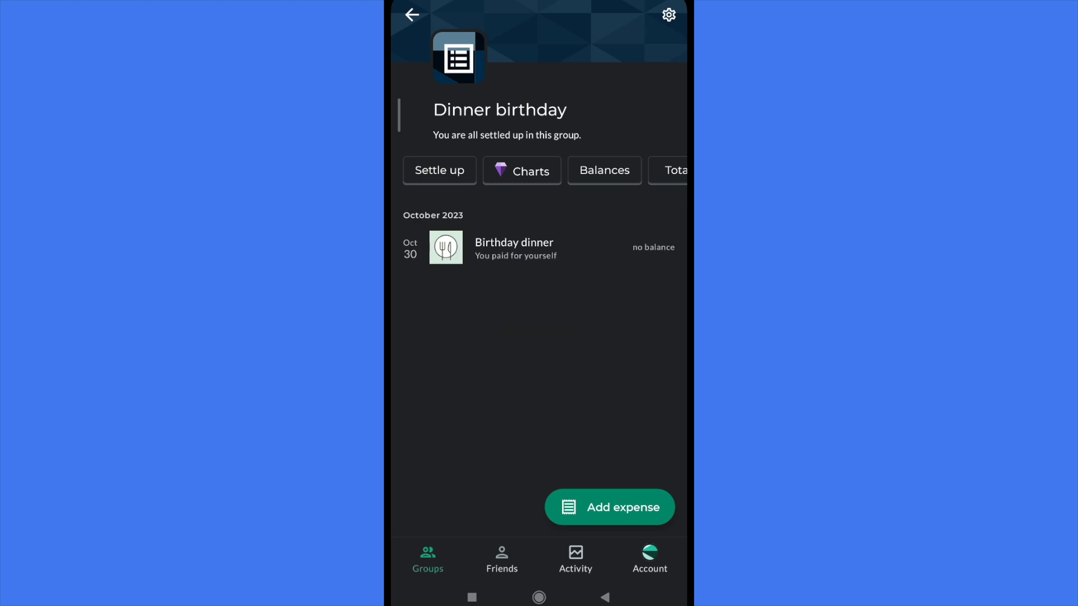
{"action": "left_click", "coordinate": [637, 511]}
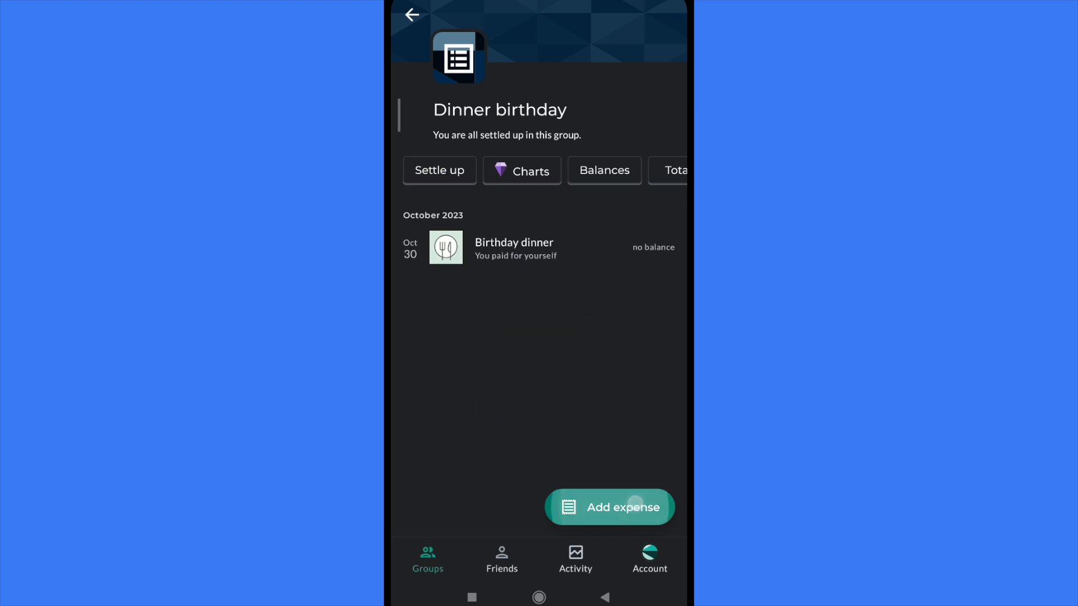
{"action": "left_click", "coordinate": [620, 508]}
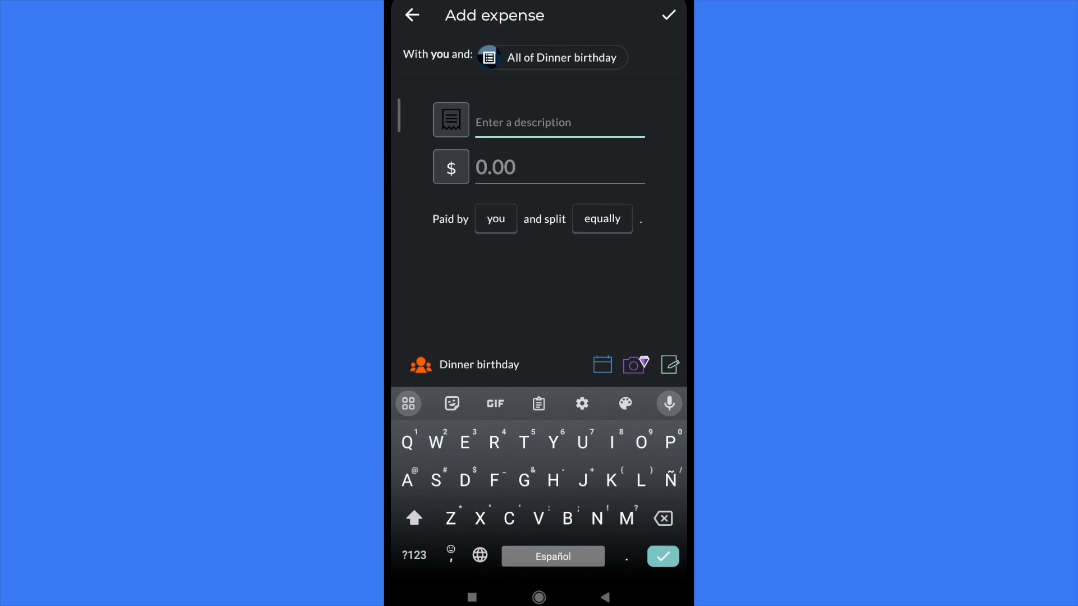
{"action": "type", "text": "Cake"}
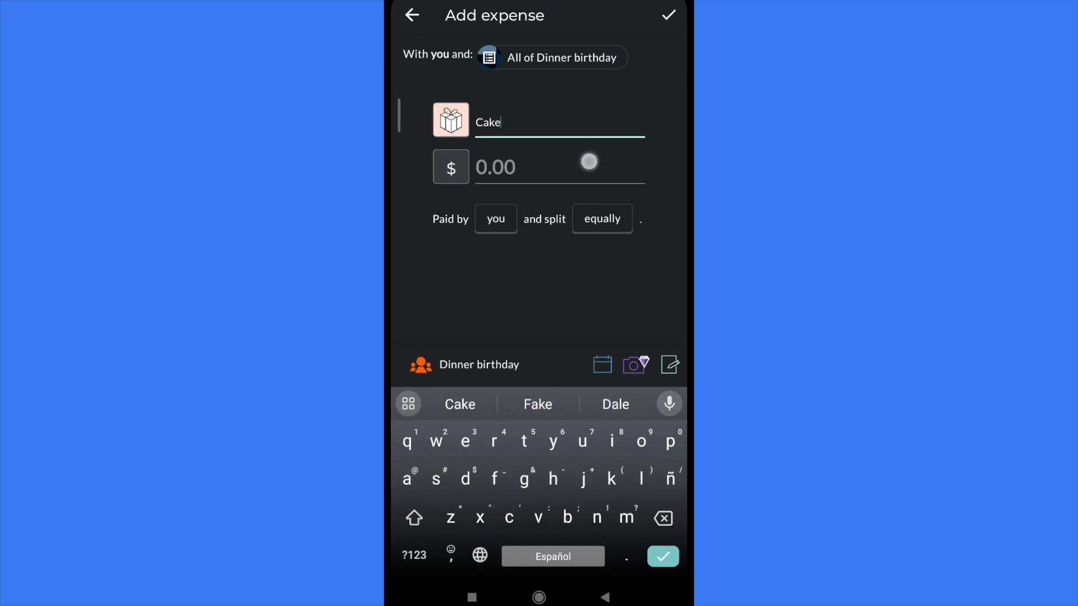
{"action": "left_click", "coordinate": [559, 166]}
{"action": "type", "text": "50"}
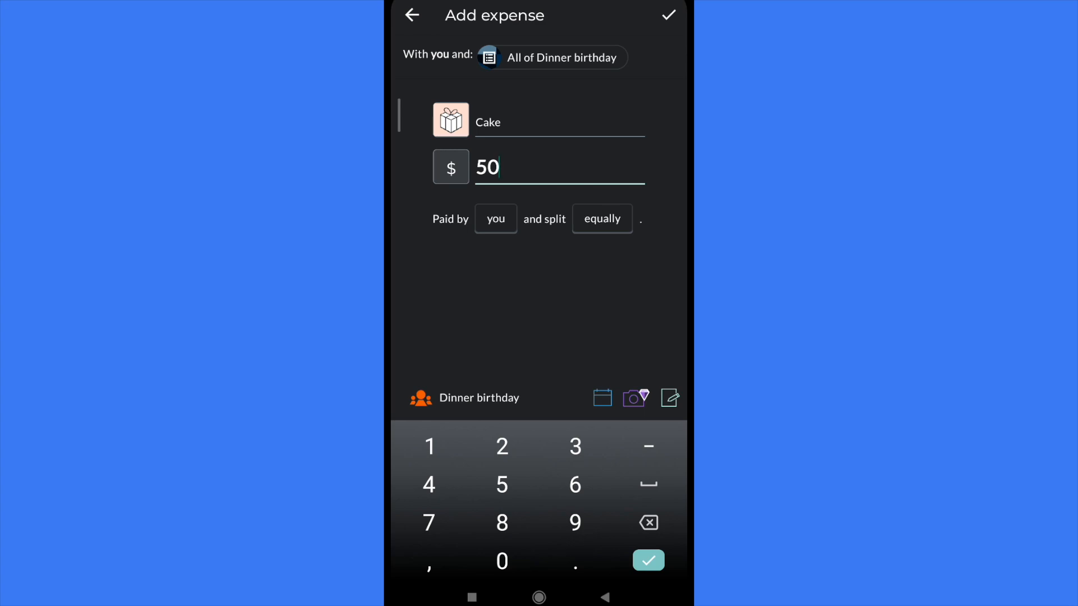
{"action": "left_click", "coordinate": [671, 16]}
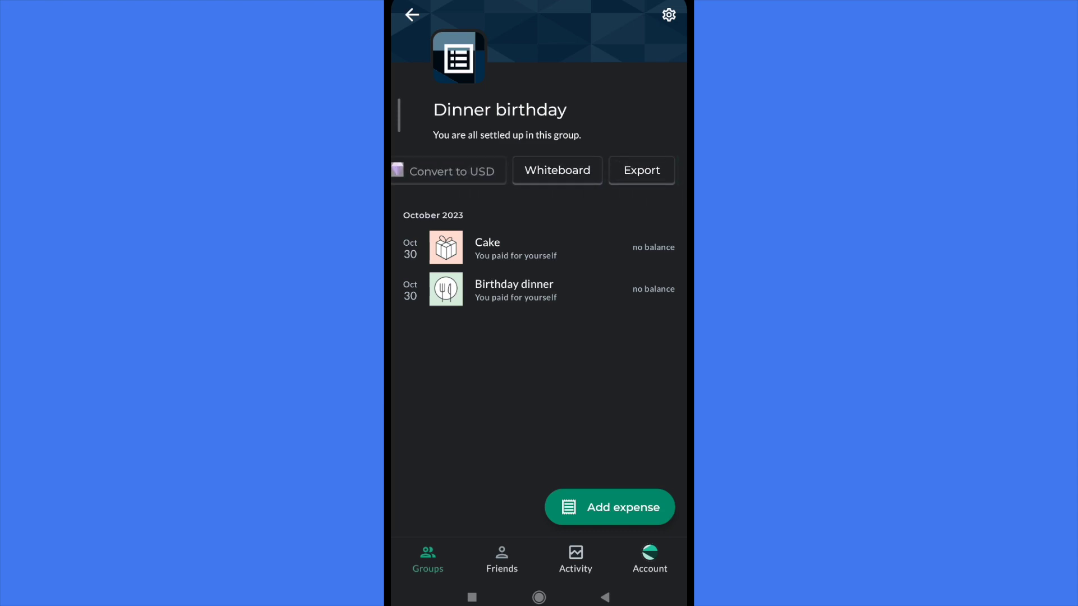
{"action": "left_click", "coordinate": [577, 167]}
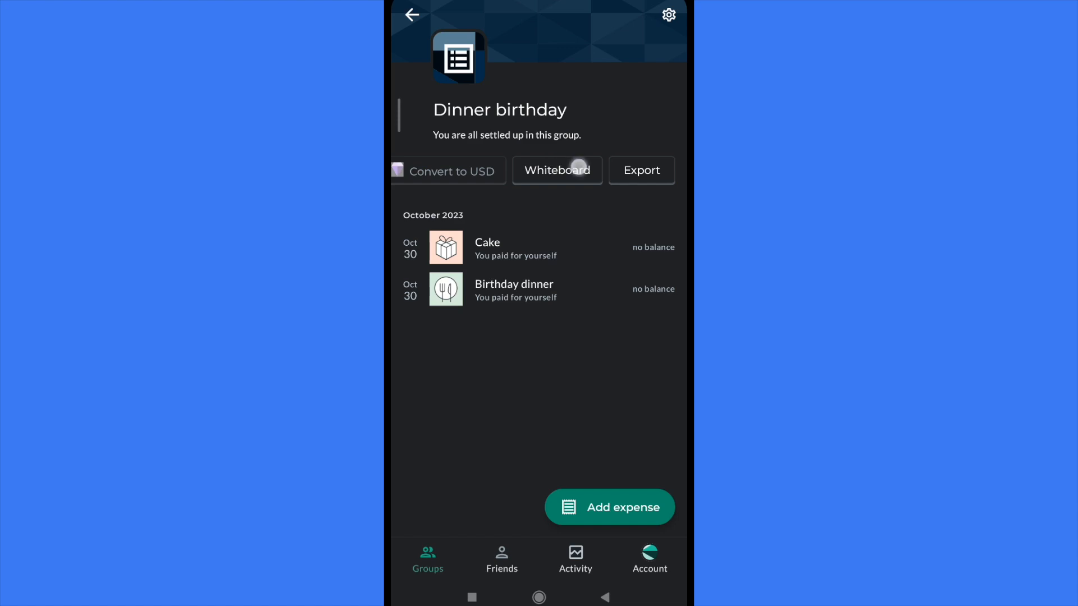